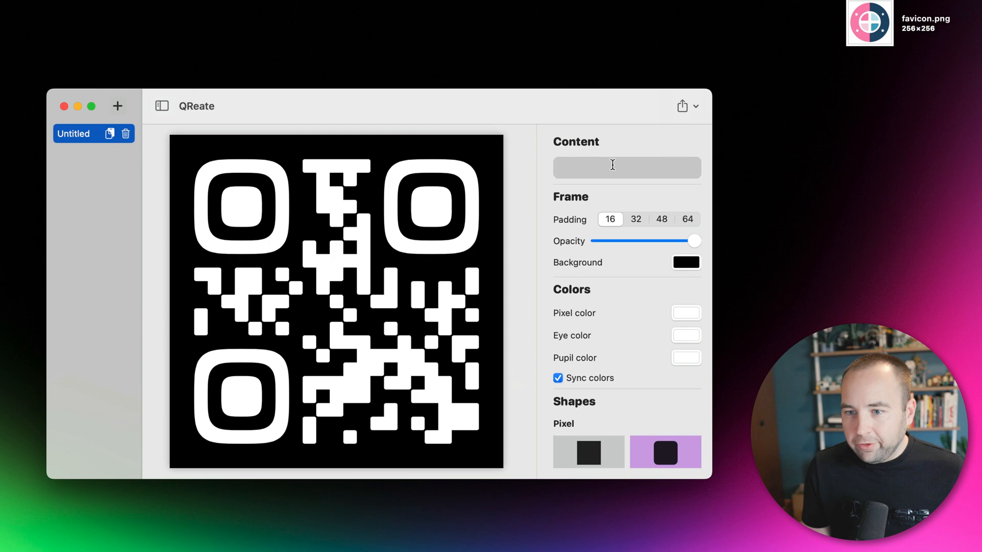
{"action": "type", "text": "https://www.youtube.com/"}
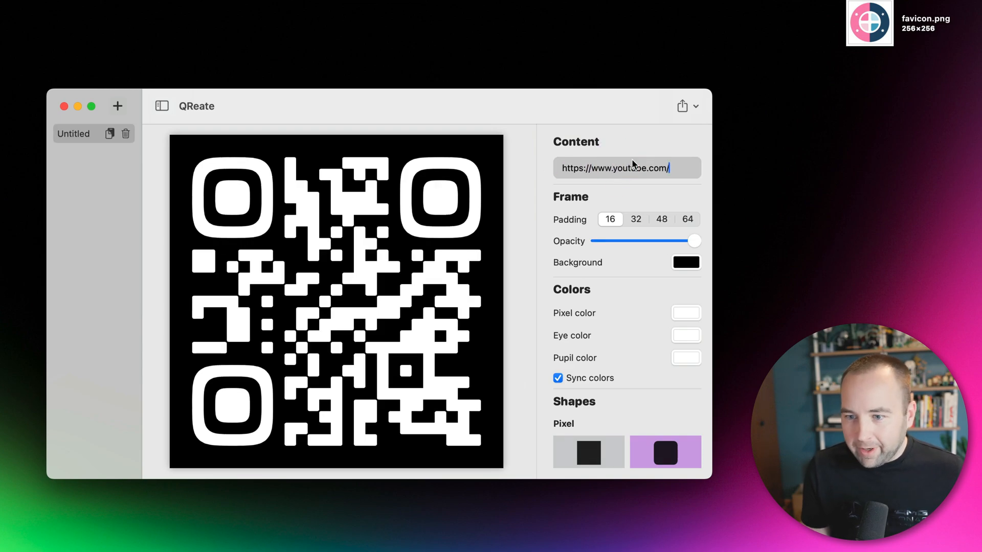
{"action": "left_click", "coordinate": [610, 219]}
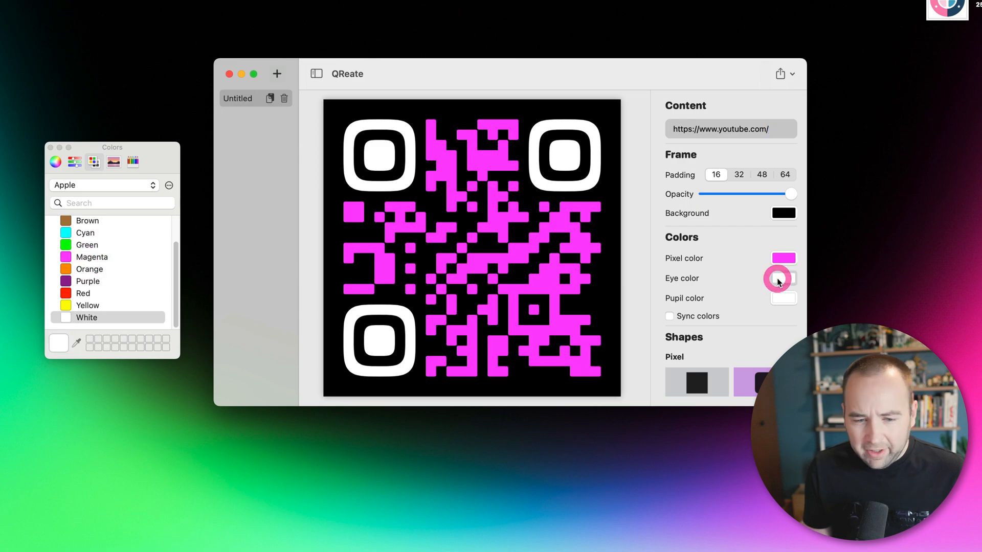
- Colour the code's eyes red and pick cyan for the pupils
{"action": "left_click", "coordinate": [83, 294]}
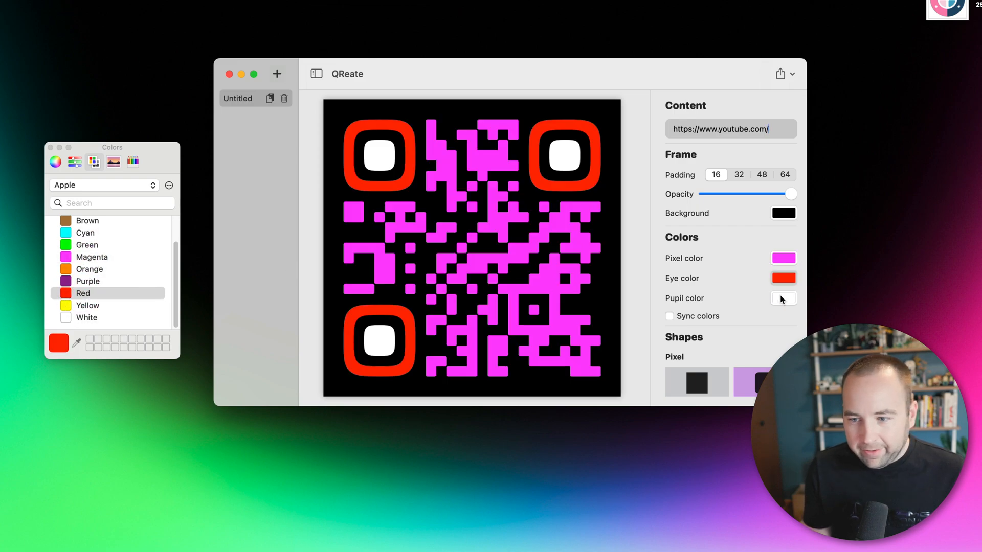
{"action": "left_click", "coordinate": [85, 232]}
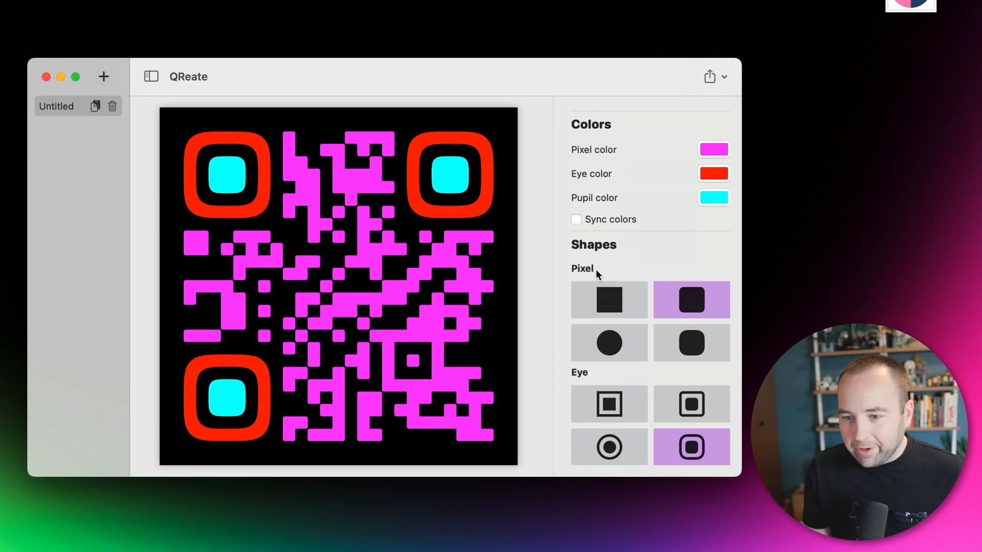
{"action": "left_click", "coordinate": [608, 299]}
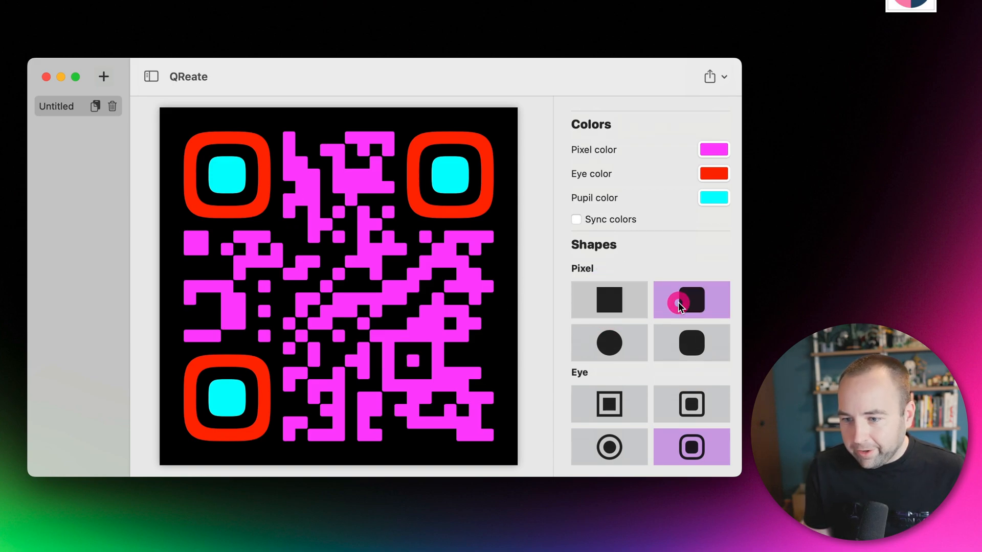
{"action": "left_click", "coordinate": [608, 343]}
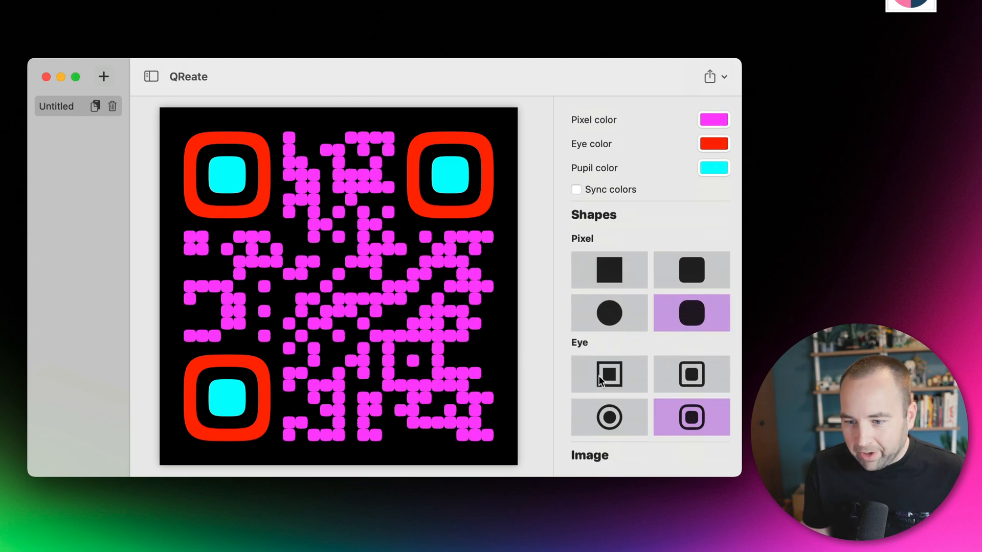
{"action": "left_click", "coordinate": [608, 417]}
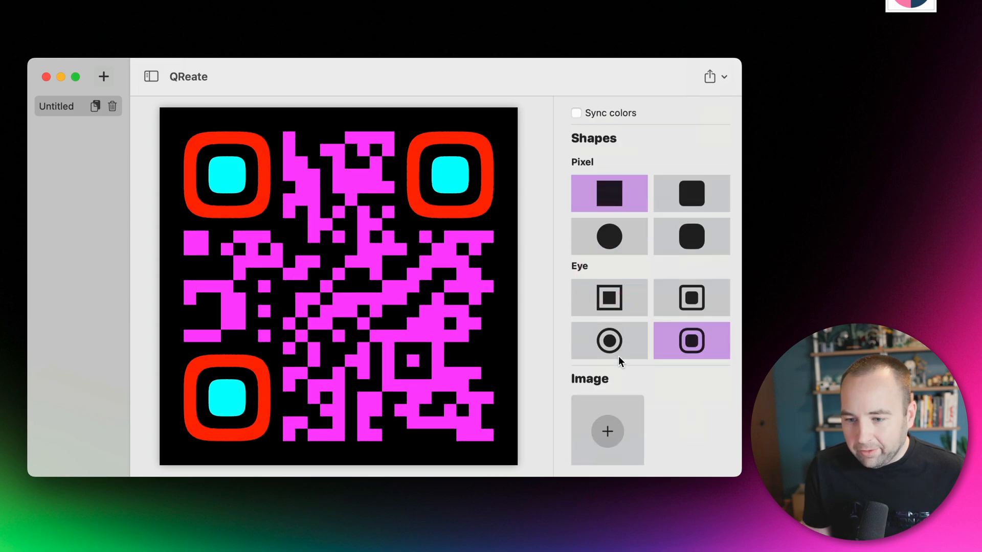
- Rename the Untitled QR code document to YouTube
{"action": "double_click", "coordinate": [57, 105]}
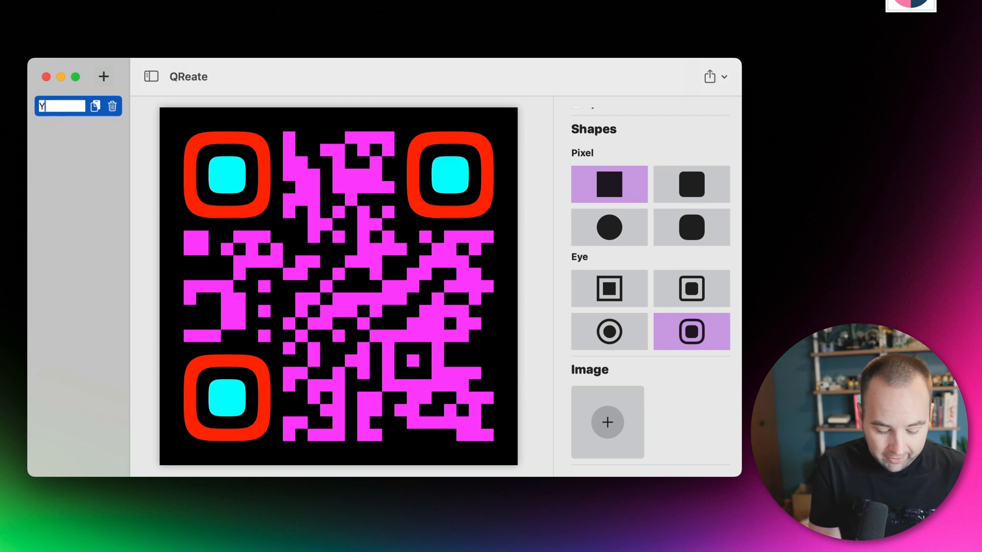
{"action": "type", "text": "YouTube"}
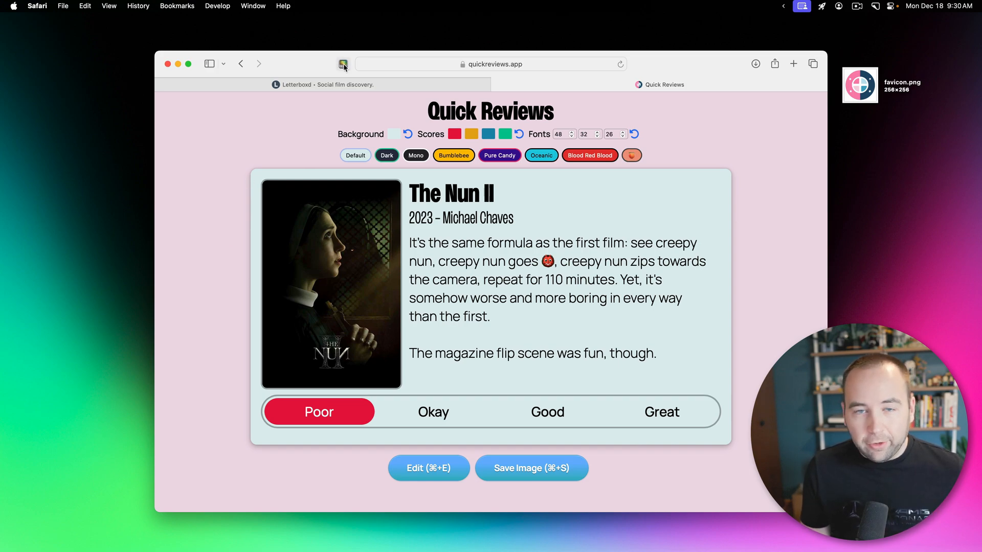
{"action": "mouse_move", "coordinate": [343, 63]}
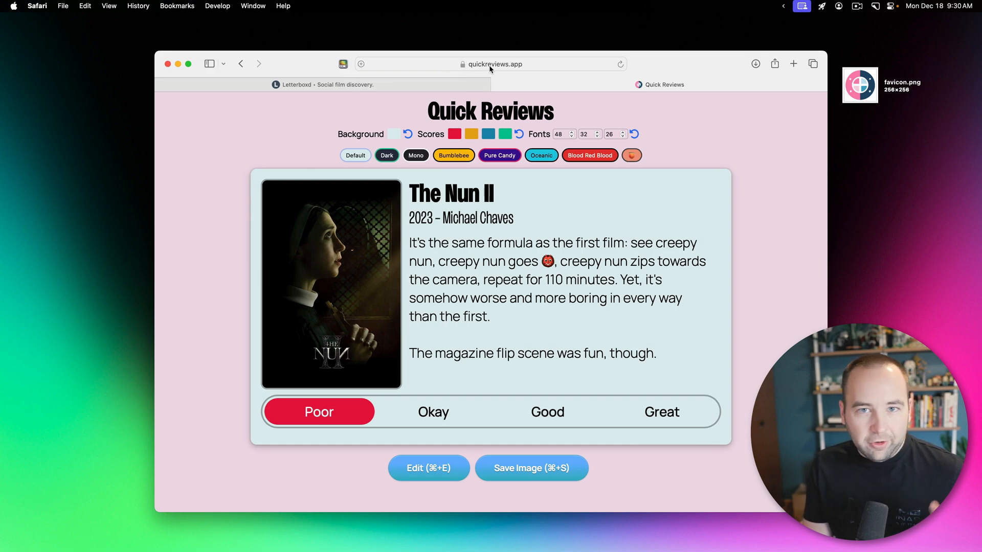
{"action": "mouse_move", "coordinate": [533, 303]}
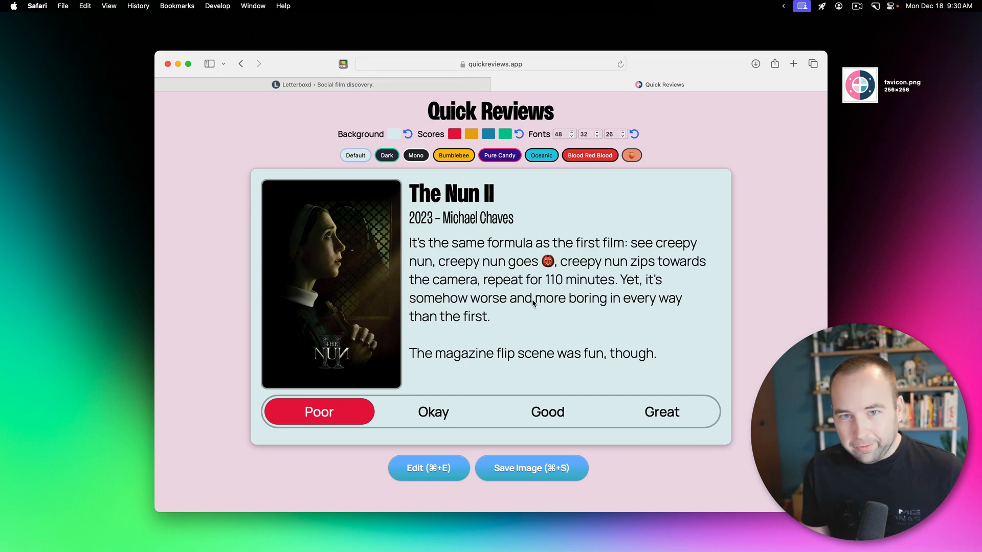
{"action": "mouse_move", "coordinate": [543, 299]}
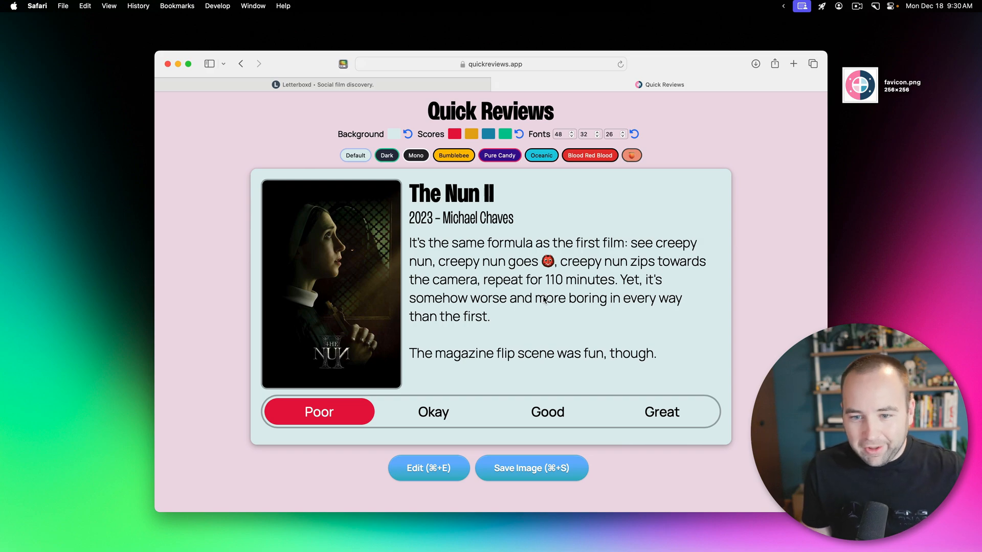
{"action": "mouse_move", "coordinate": [412, 320]}
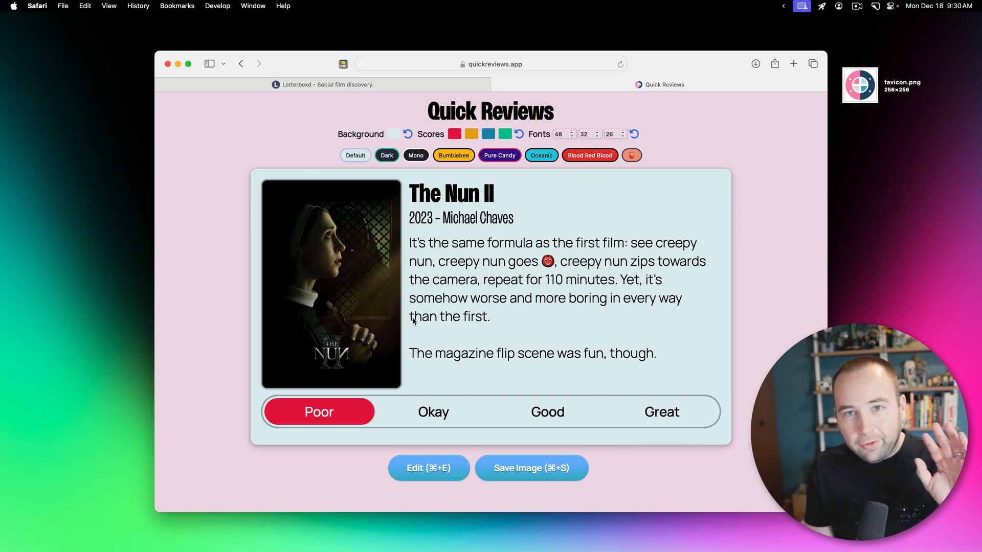
{"action": "mouse_move", "coordinate": [316, 212]}
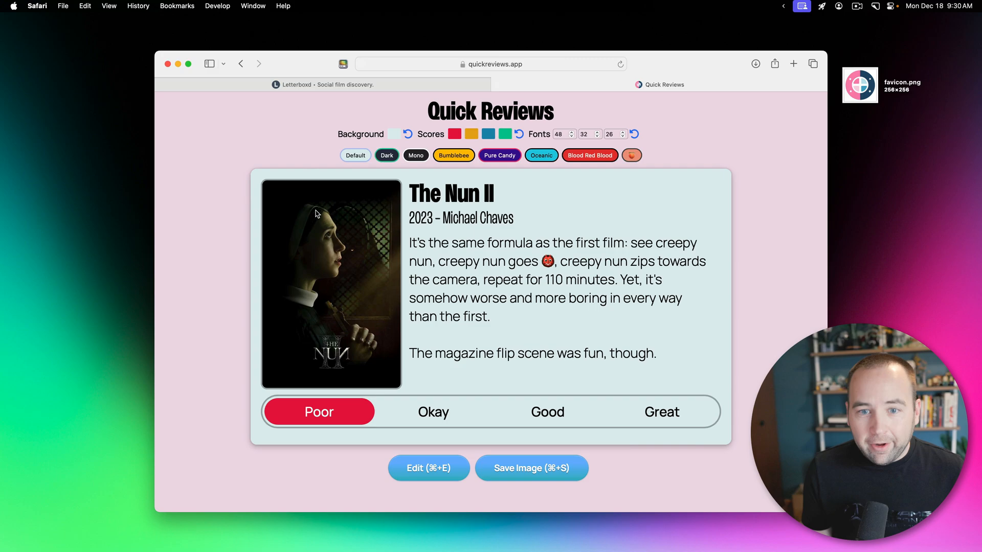
- Add a new Untitled QR code document beside the YouTube one
{"action": "left_click", "coordinate": [341, 63]}
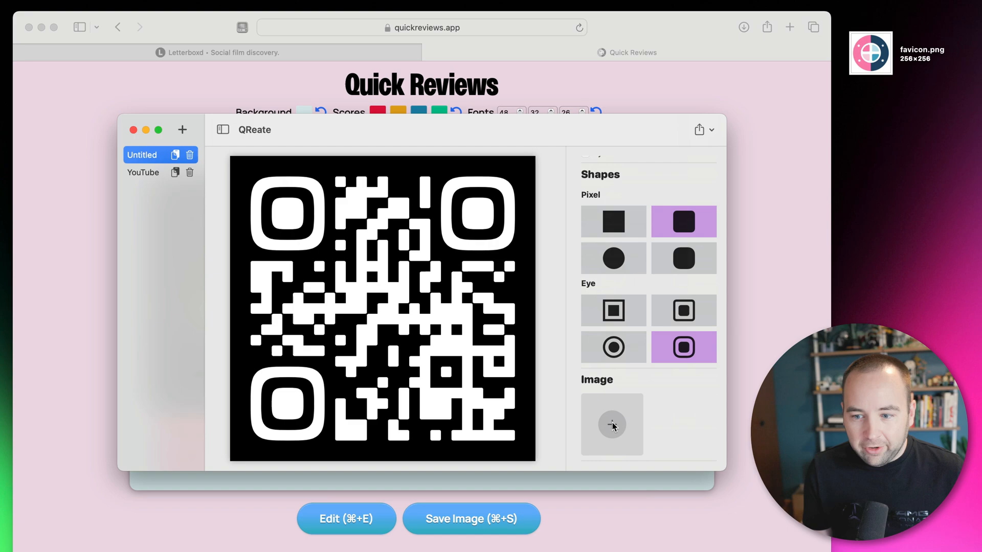
- Embed favicon.png from the Desktop as the code's centre image
{"action": "left_click", "coordinate": [611, 424]}
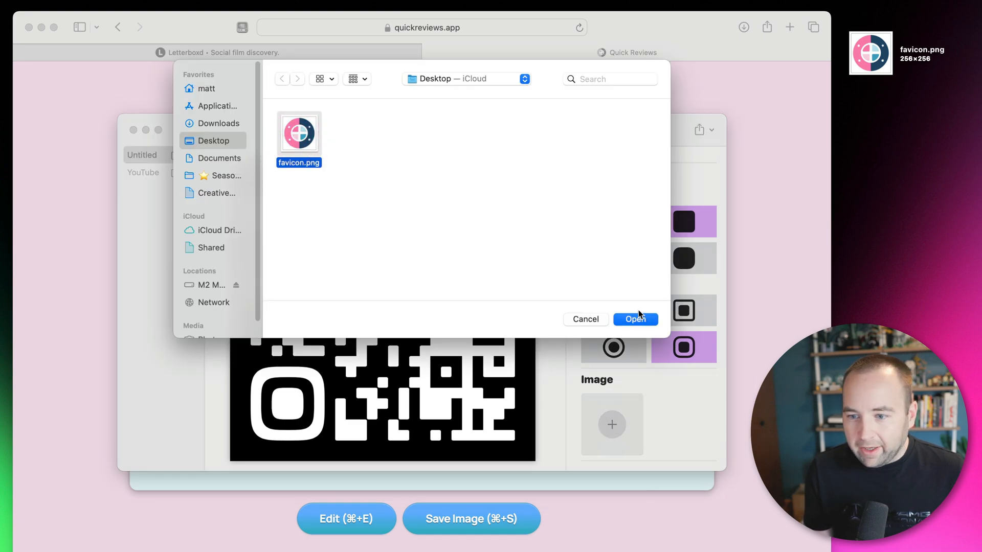
{"action": "left_click", "coordinate": [635, 319]}
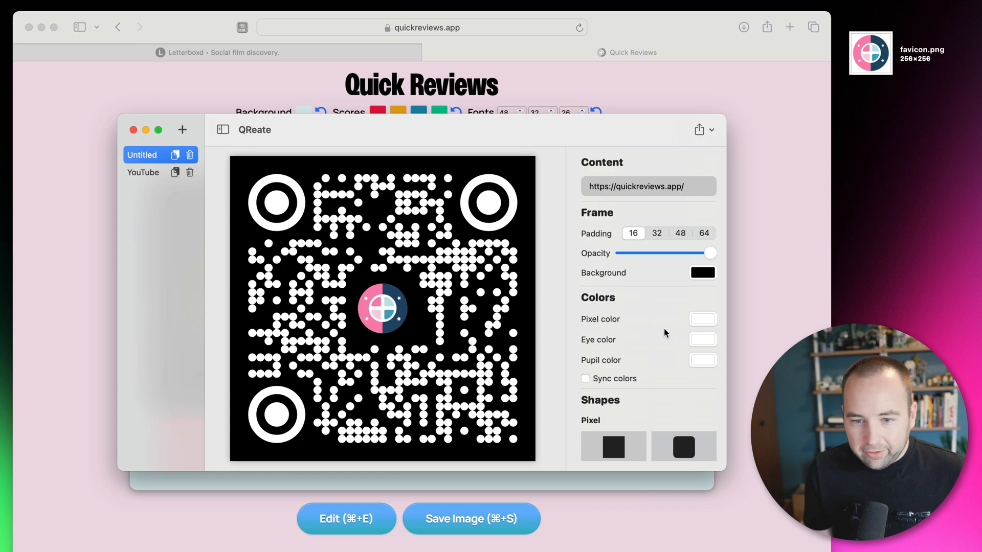
- Colour the eyes pink and pupils light blue, then bring up the export options
{"action": "left_click", "coordinate": [703, 340]}
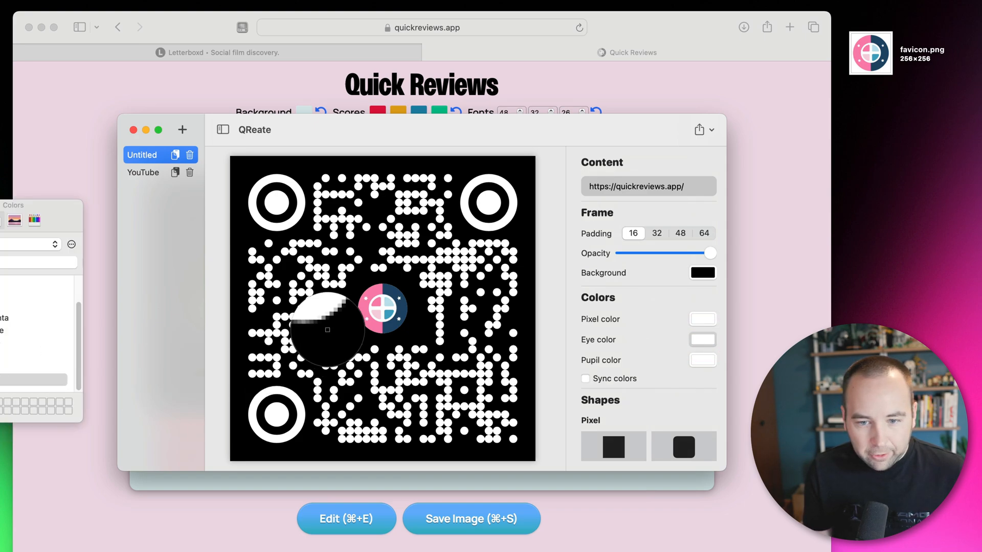
{"action": "left_click", "coordinate": [701, 339]}
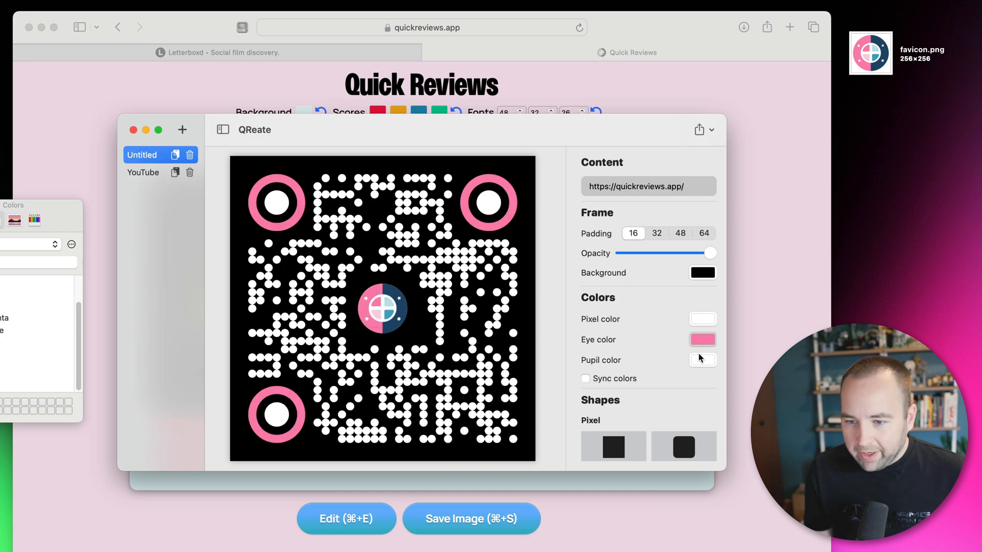
{"action": "left_click", "coordinate": [701, 358]}
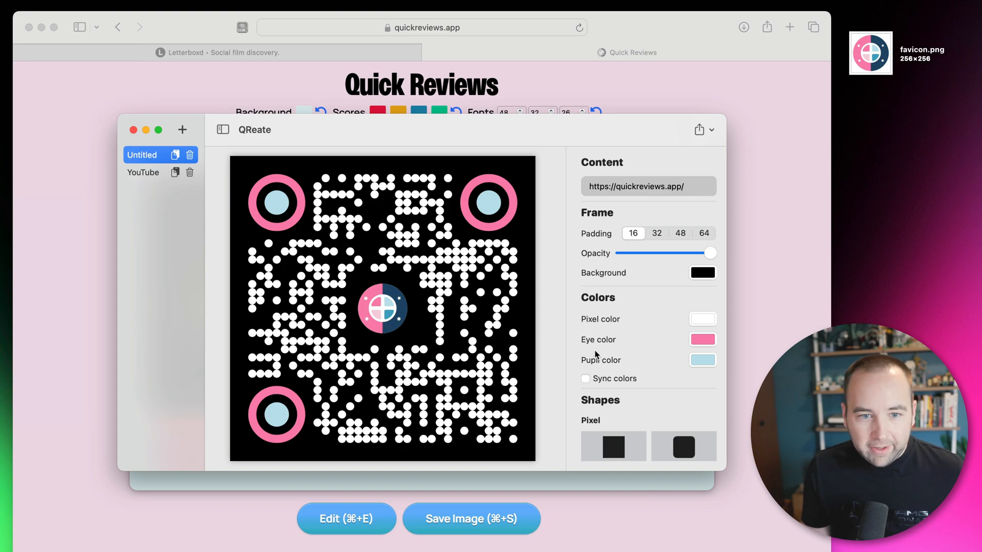
{"action": "left_click", "coordinate": [702, 130]}
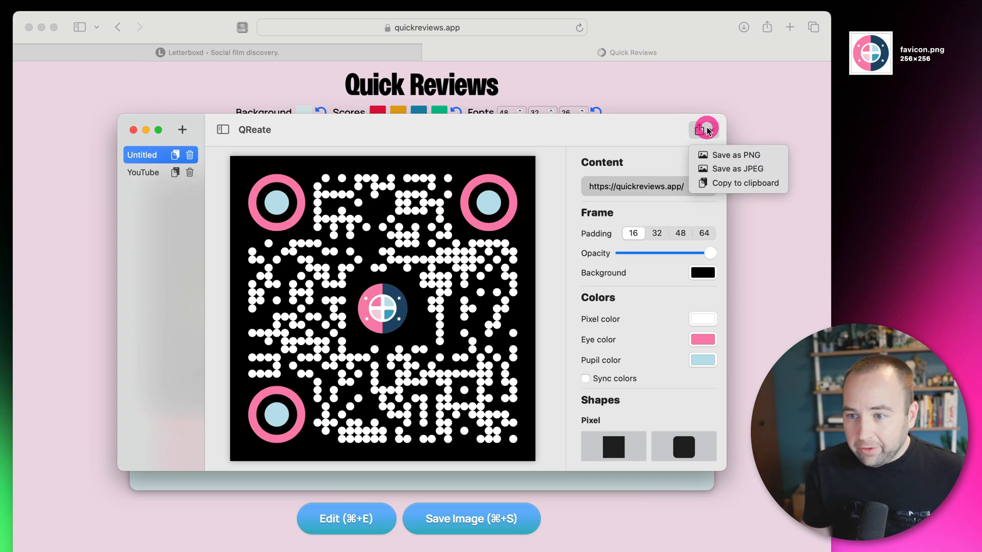